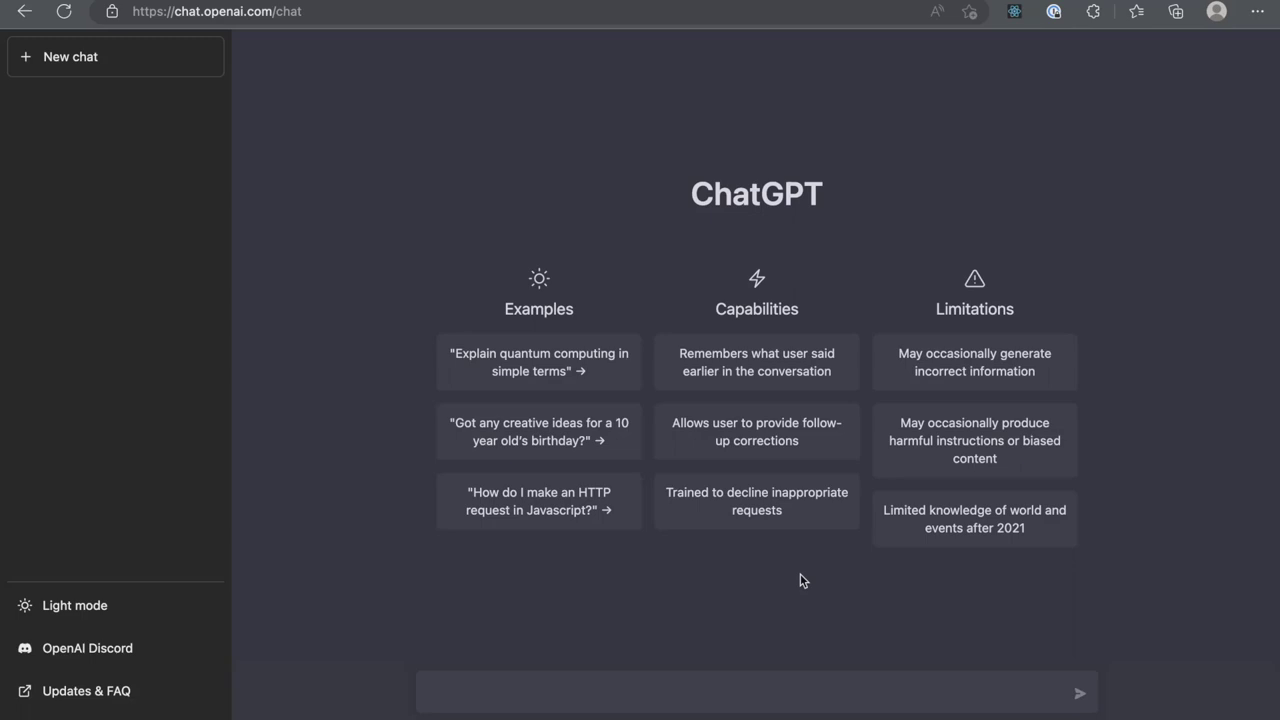
# Step: View the OpenAI blog post 'ChatGPT: Optimizing Language Models for Dialogue'
pyautogui.click(200, 12)
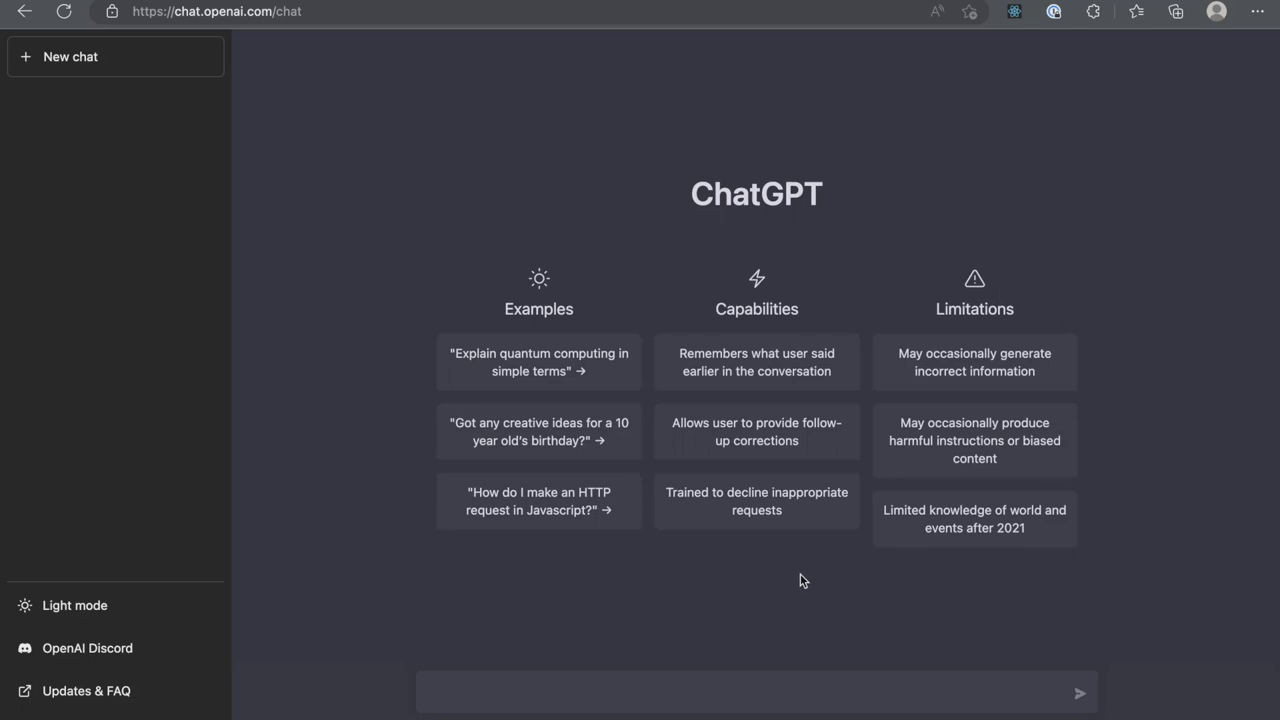
pyautogui.moveTo(600, 300)
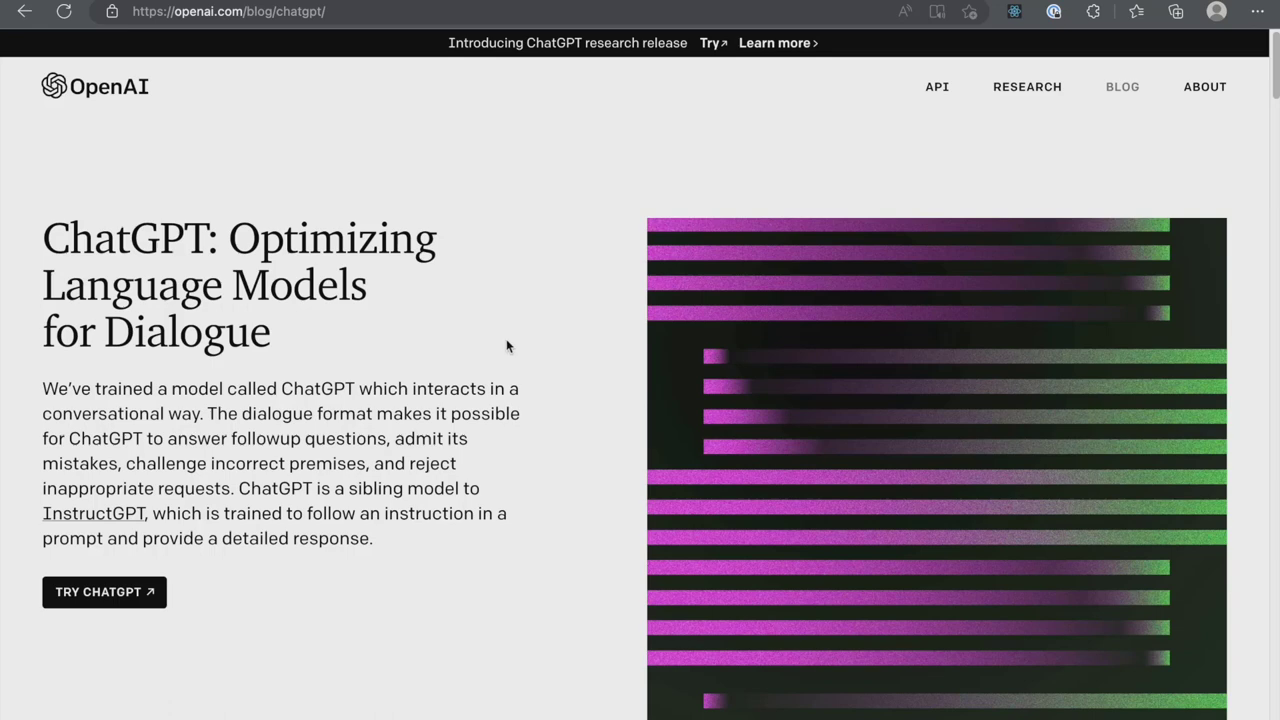
# Step: Enter 'How does chatGPT work' in the ChatGPT prompt box without sending it
pyautogui.click(104, 592)
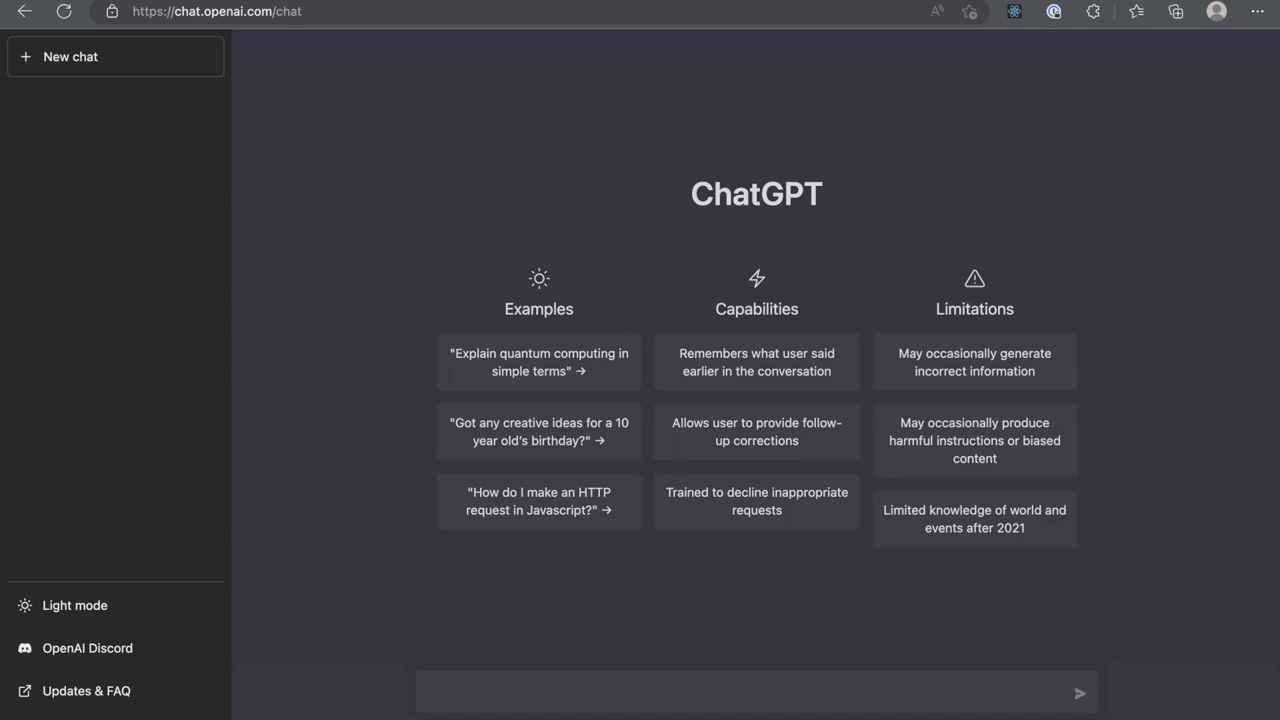
pyautogui.write('How does chatGPT work')
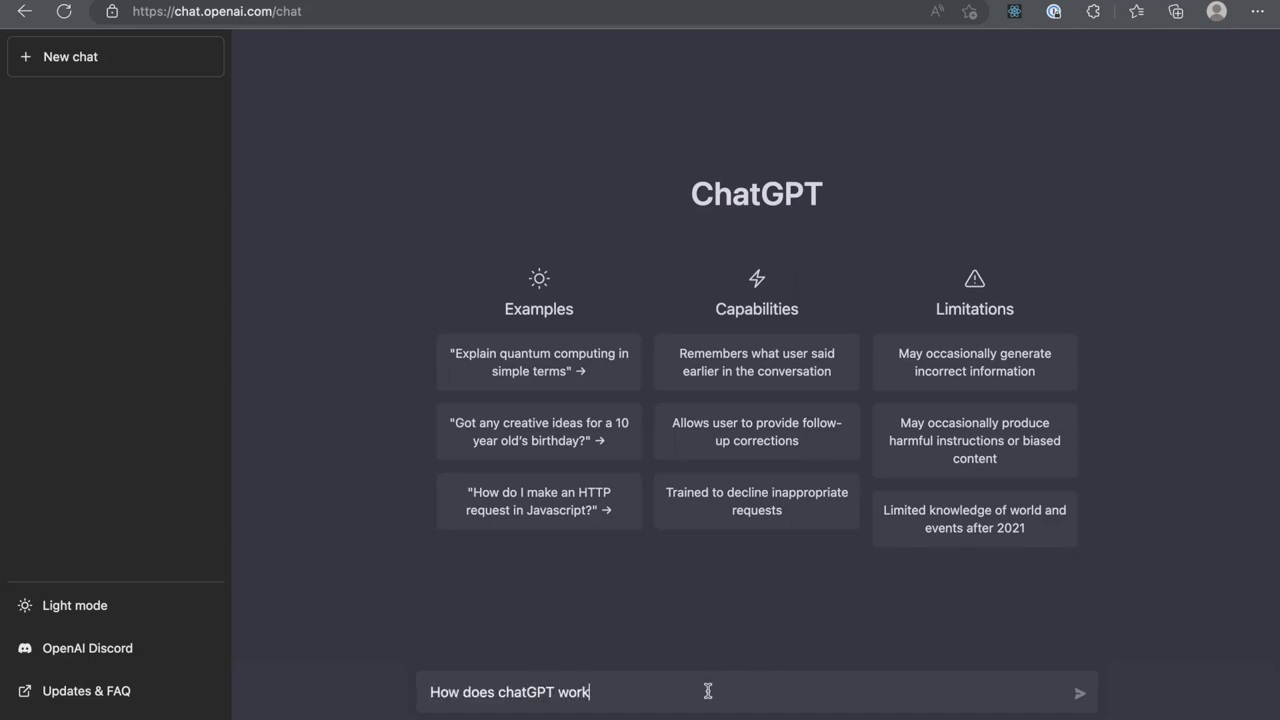